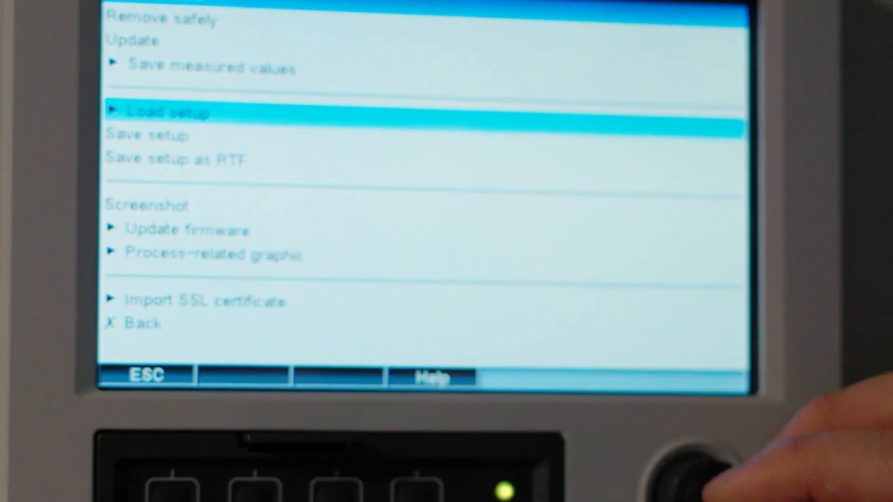
# Step: Save the setup to the SD card, entering and confirming the access code, then answering Yes
pyautogui.click(147, 137)
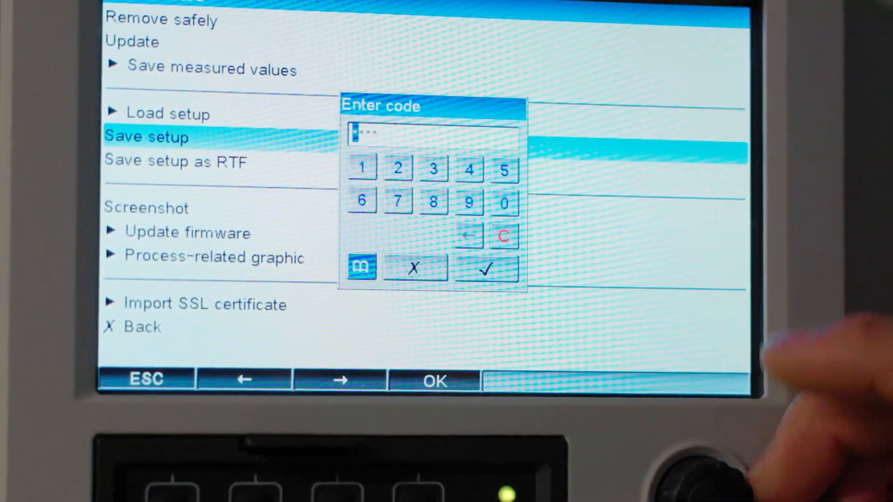
pyautogui.click(398, 202)
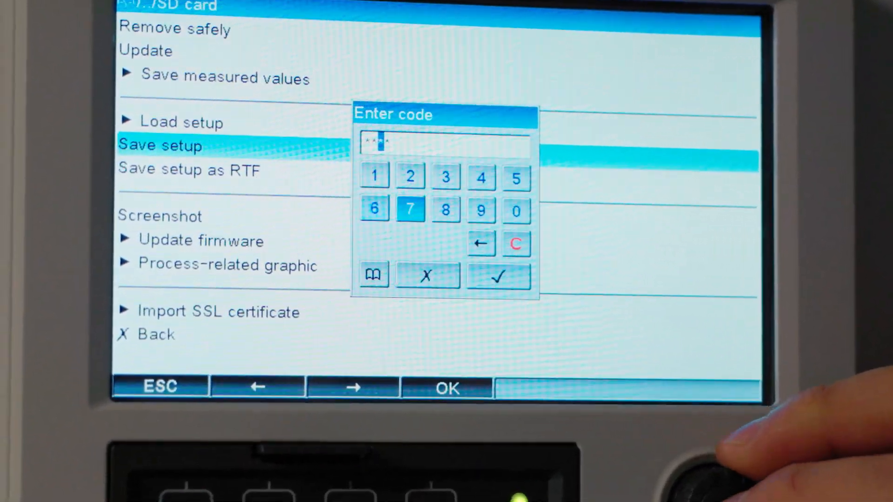
pyautogui.click(498, 277)
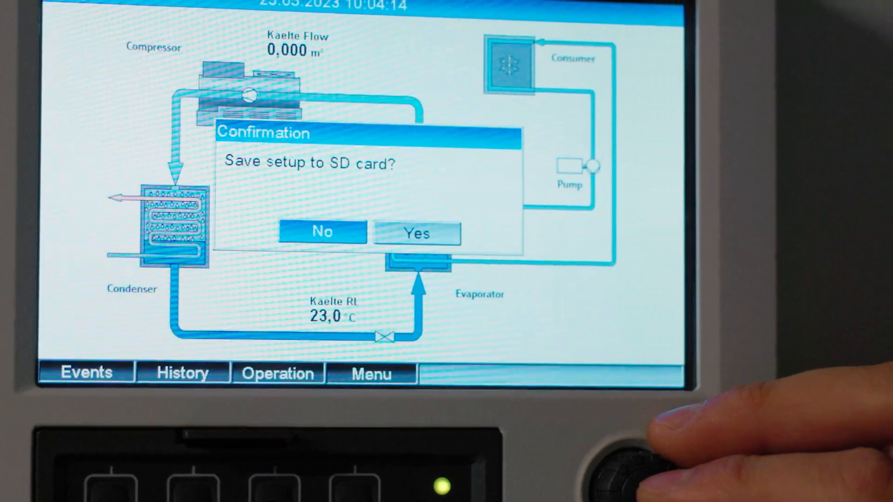
pyautogui.click(416, 233)
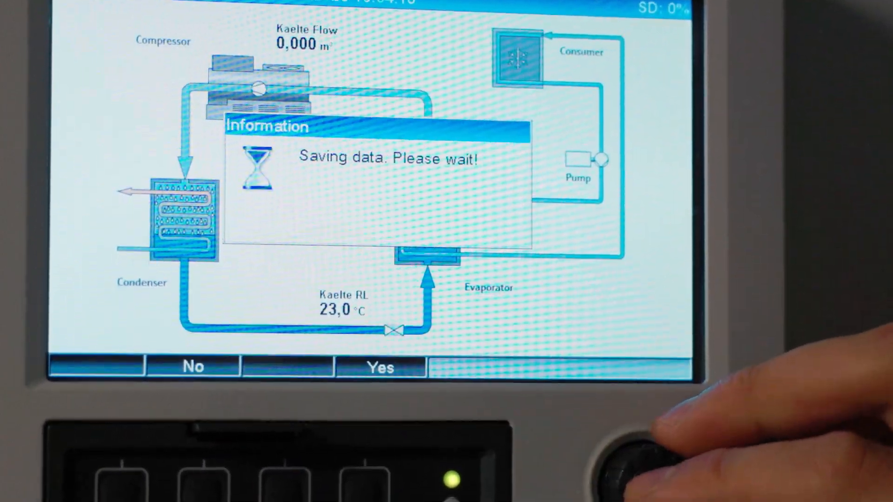
pyautogui.click(379, 367)
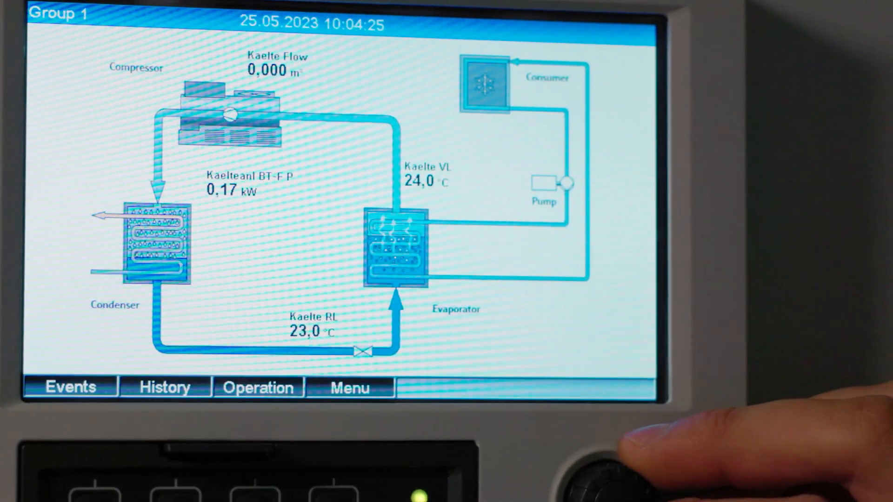
# Step: Choose Remove safely in the SD card menu and confirm 'Remove SD card?' with OK
pyautogui.click(258, 387)
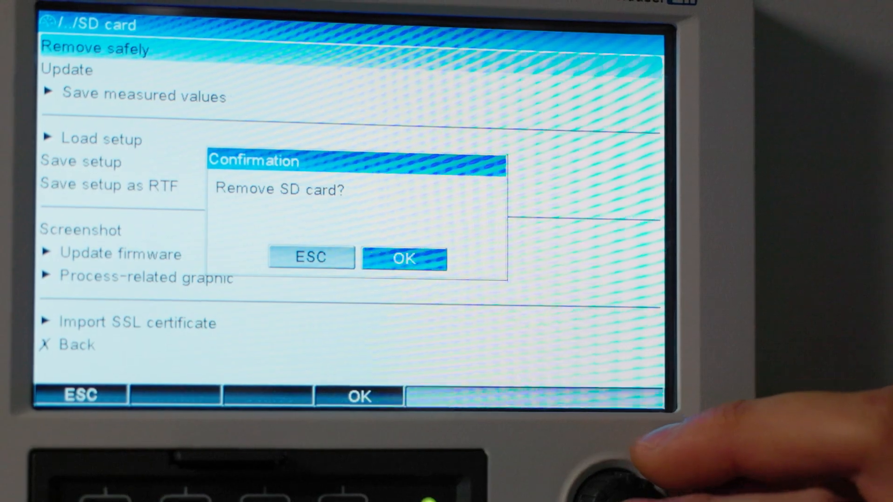
pyautogui.click(404, 258)
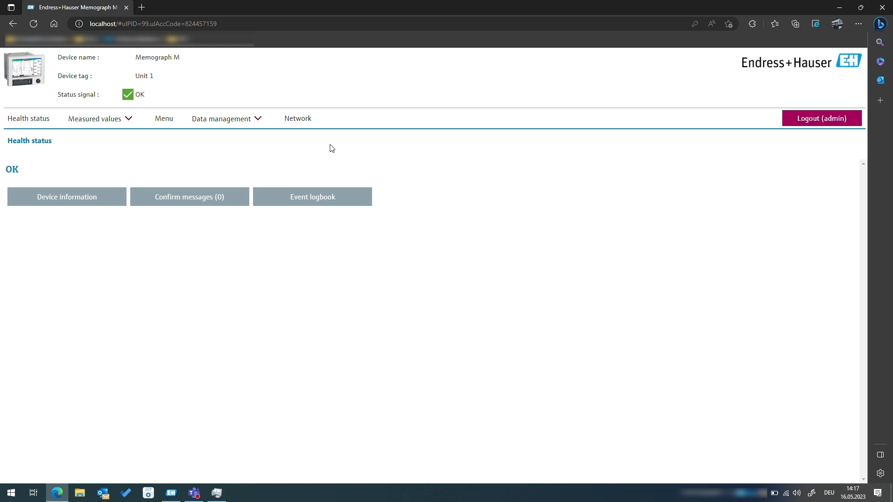
pyautogui.moveTo(240, 138)
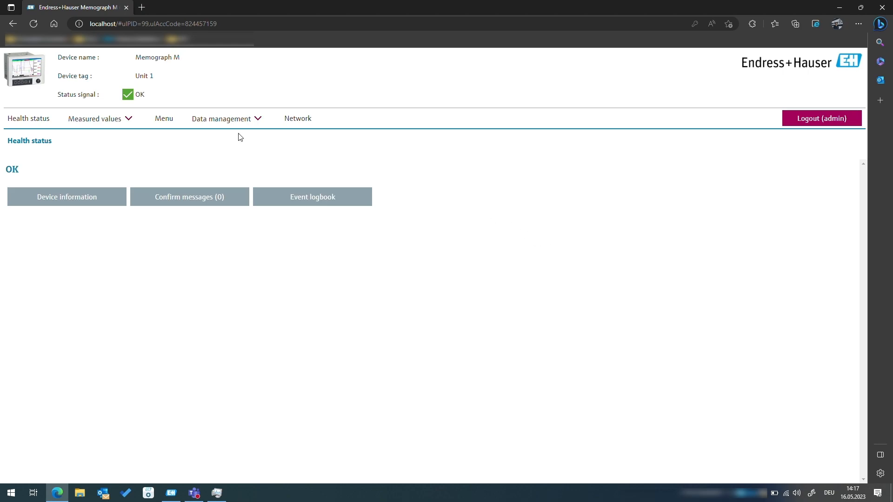
pyautogui.moveTo(221, 118)
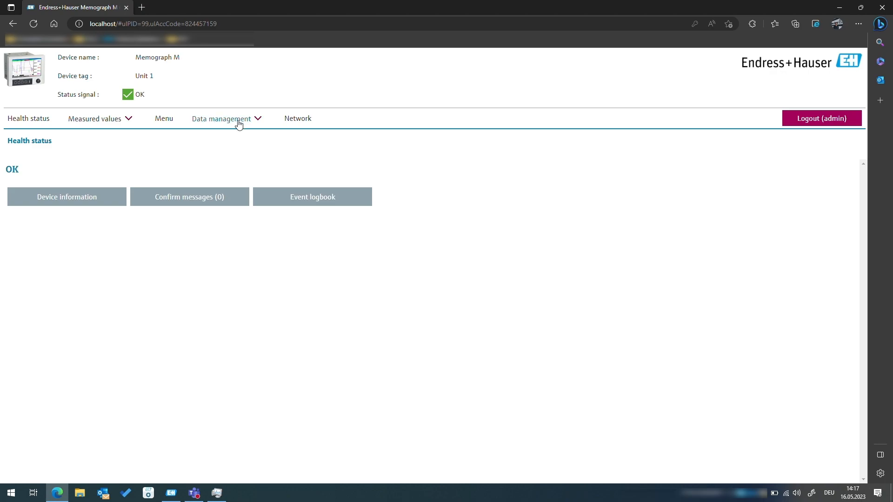
# Step: Save the device settings via Data management, download the .deh file and acknowledge 'Setup was saved'
pyautogui.click(221, 118)
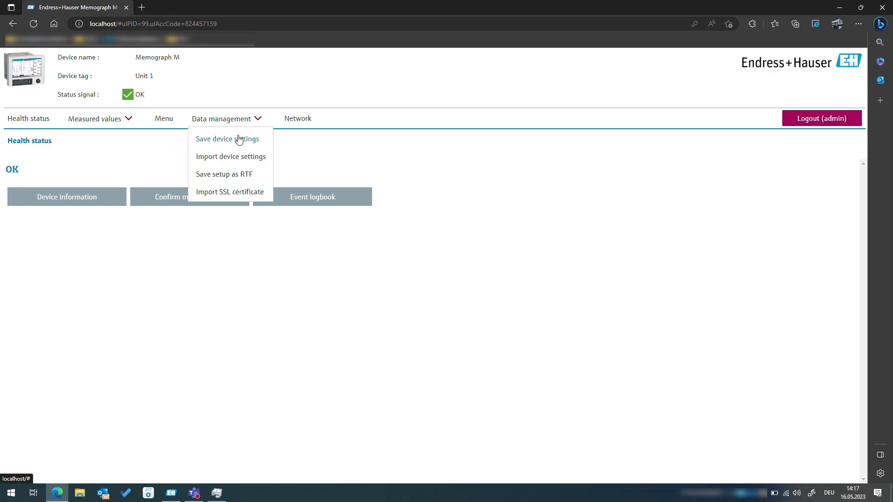
pyautogui.click(227, 138)
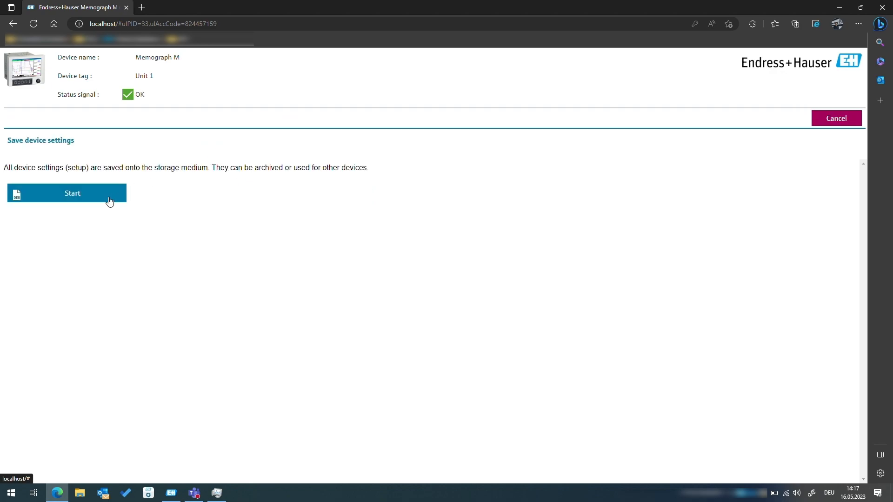
pyautogui.click(66, 193)
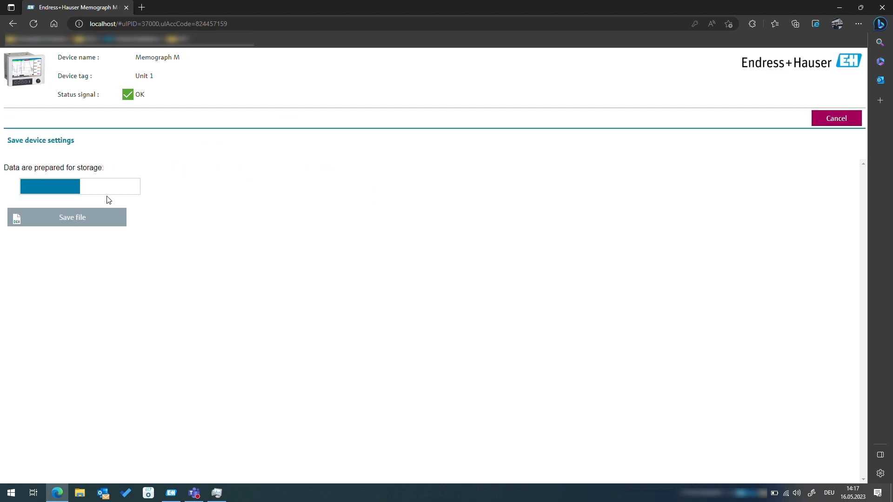
pyautogui.click(72, 217)
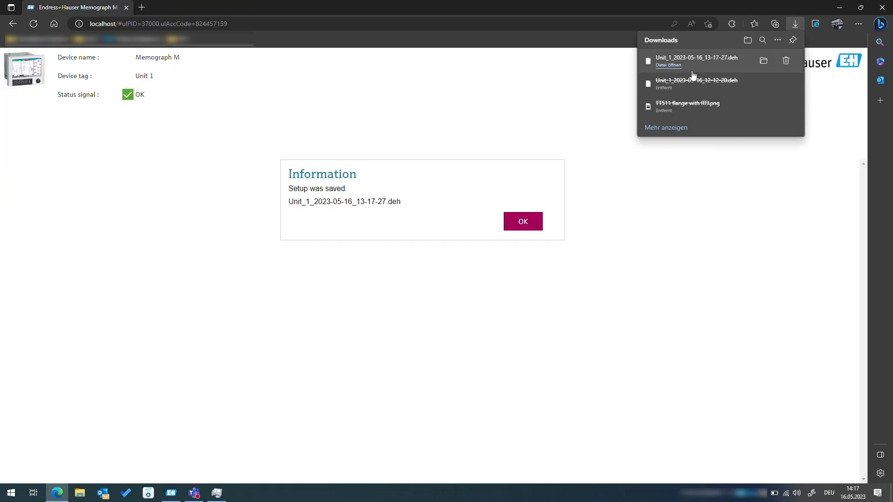
pyautogui.click(763, 60)
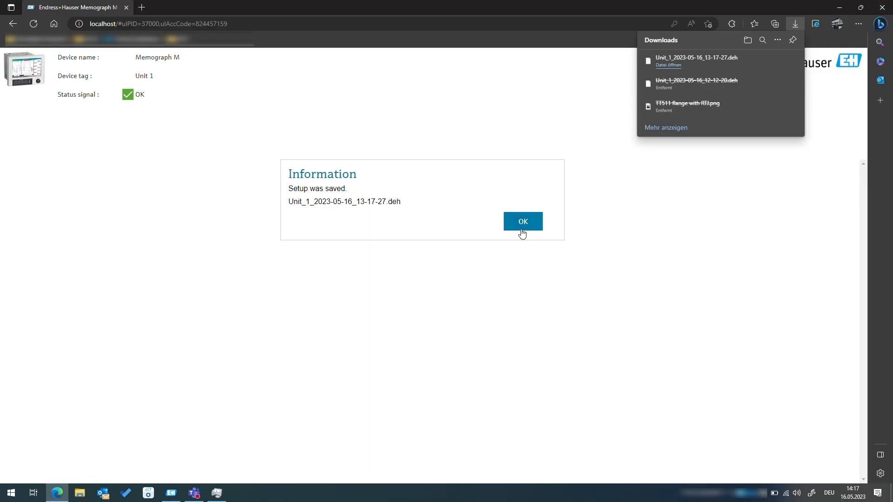
pyautogui.click(521, 221)
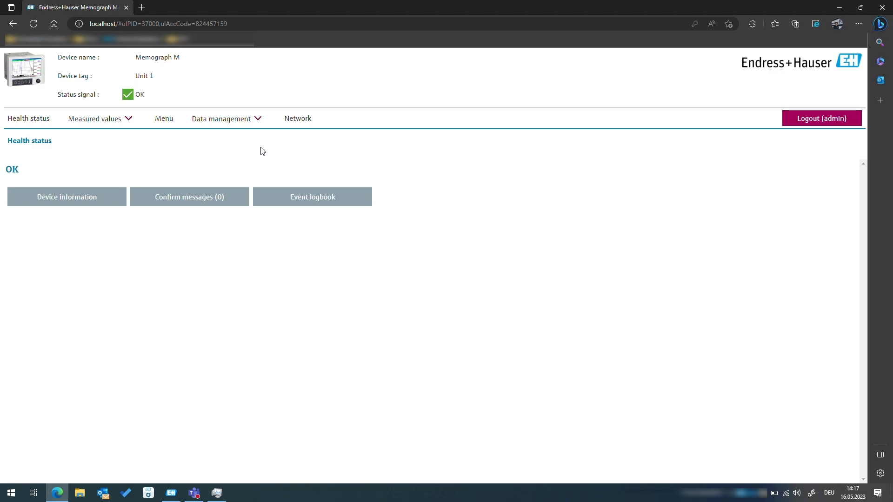
# Step: Import device settings from the saved .deh file so the device reports the setup was loaded
pyautogui.click(221, 118)
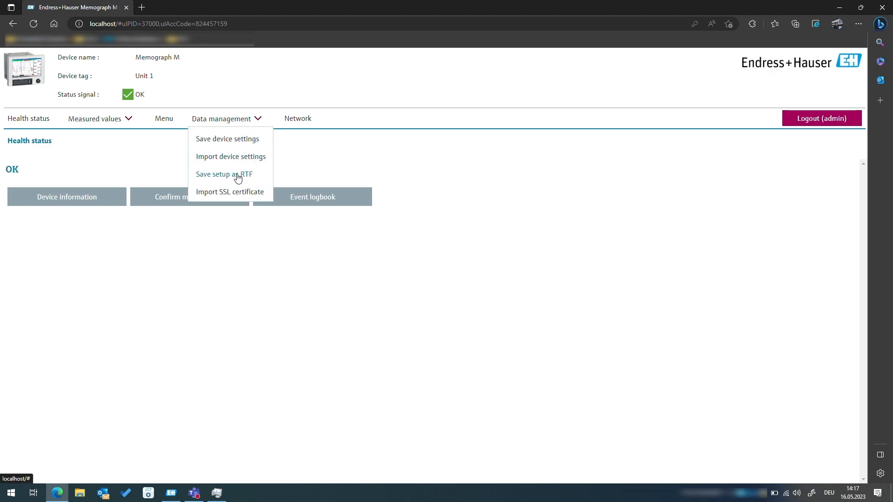
pyautogui.click(229, 156)
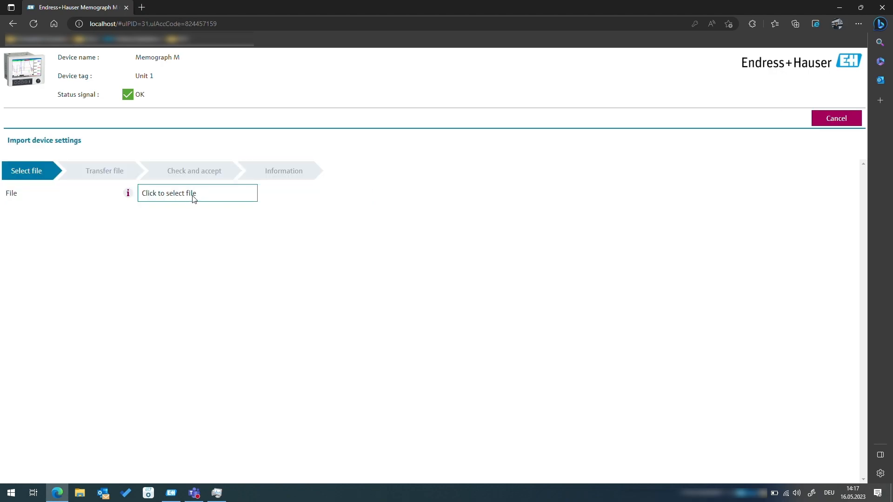
pyautogui.click(198, 193)
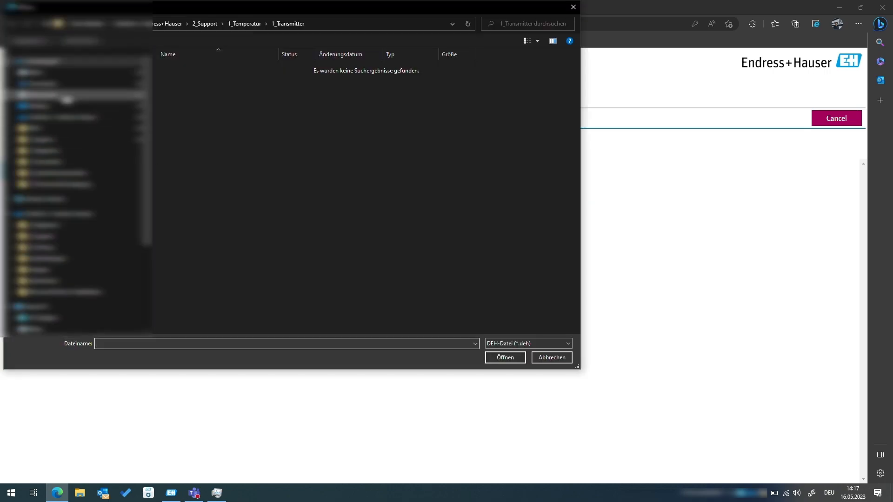
pyautogui.click(504, 357)
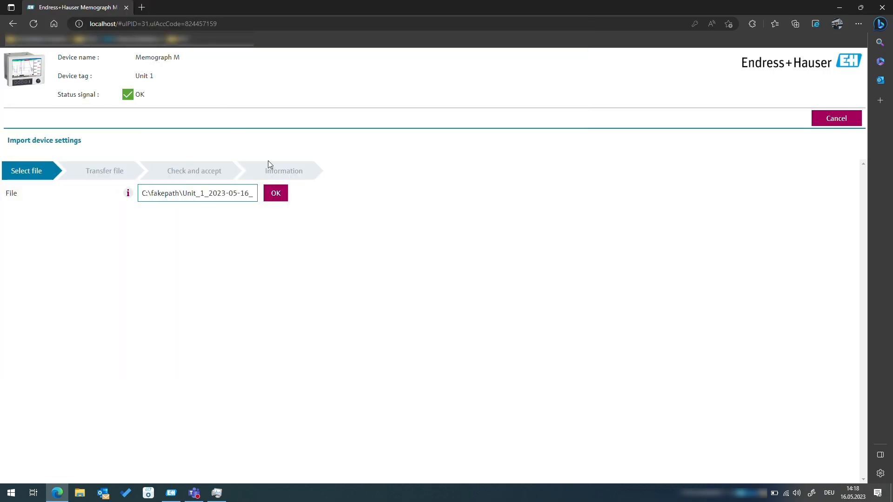
pyautogui.click(275, 192)
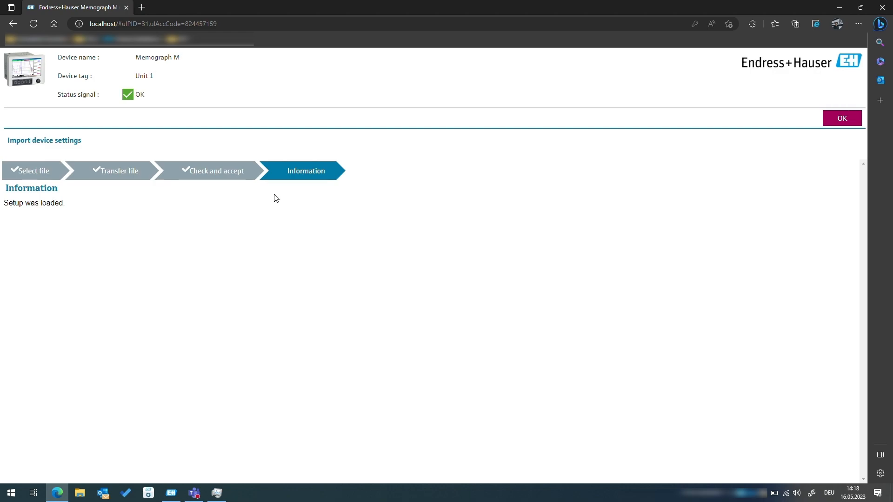